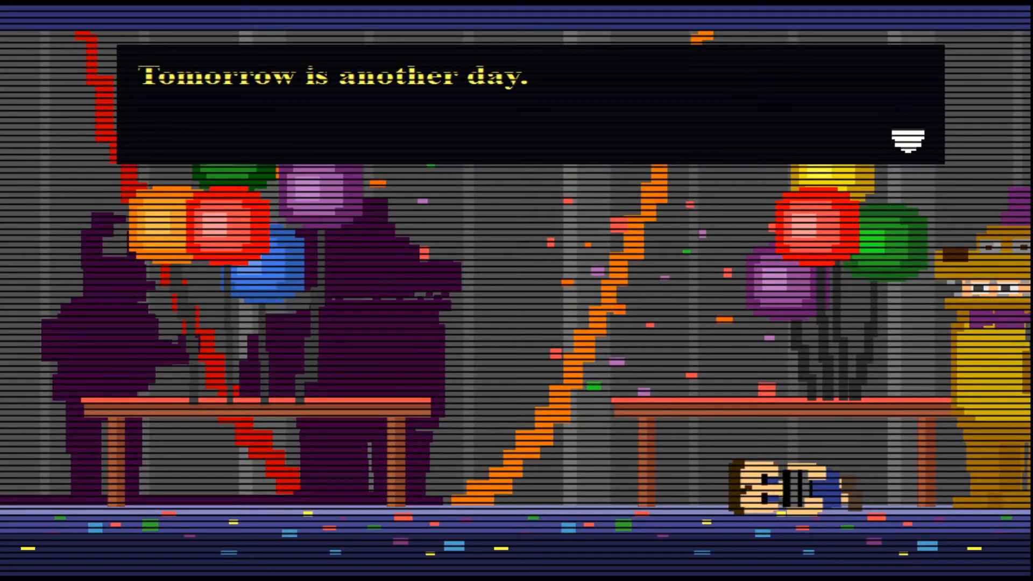
Dismiss the 'Tomorrow is another day.' line to return to the title menu.
{"action": "left_click", "coordinate": [908, 139]}
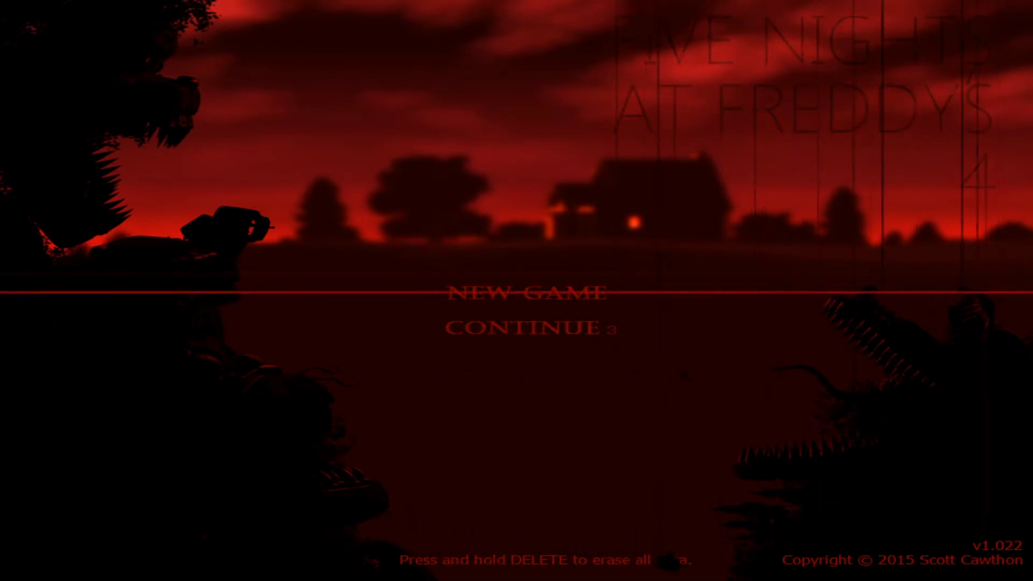
Choose Continue on the title screen to resume the saved night 3 game.
{"action": "left_click", "coordinate": [531, 292]}
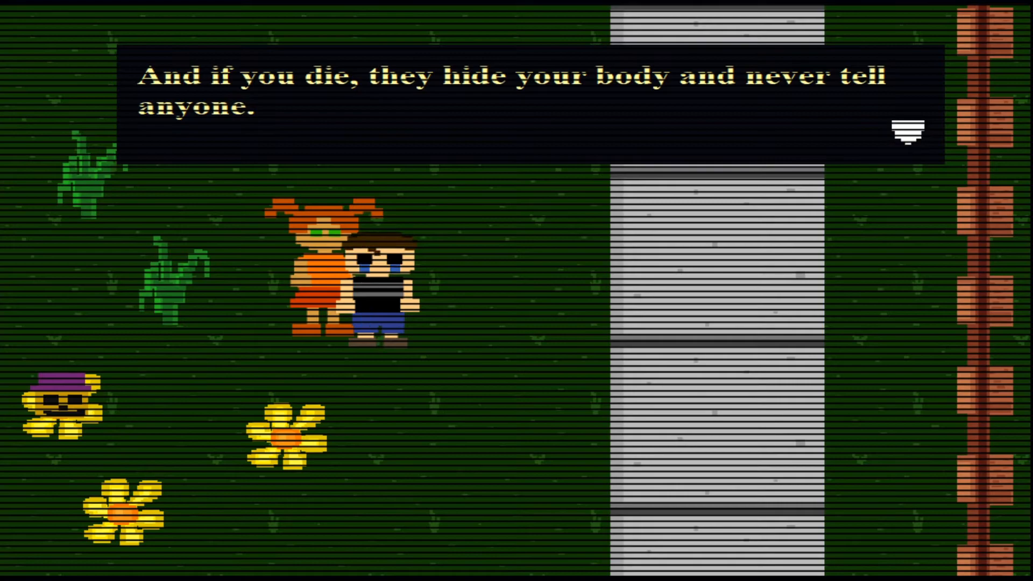
Advance the girl's dialogue past the 'And if you die...' line about hiding your body.
{"action": "left_click", "coordinate": [908, 134]}
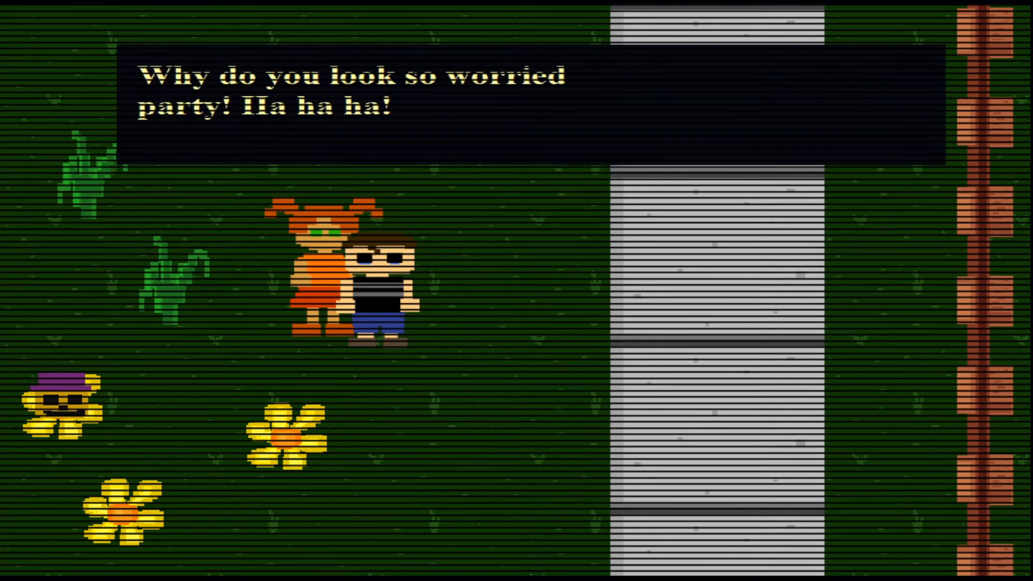